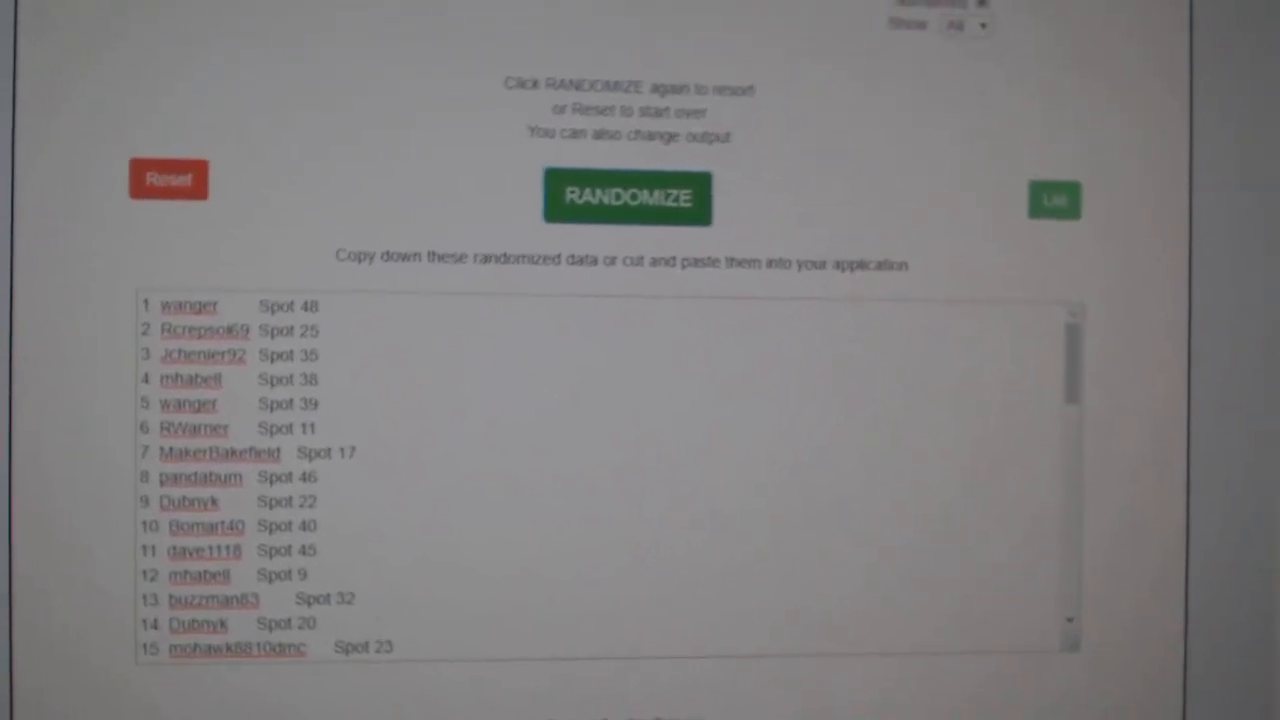
# - Review the randomized 50-name spot list, then shuffle the pasted hockey card items into numbered order
pyautogui.scroll(-3)
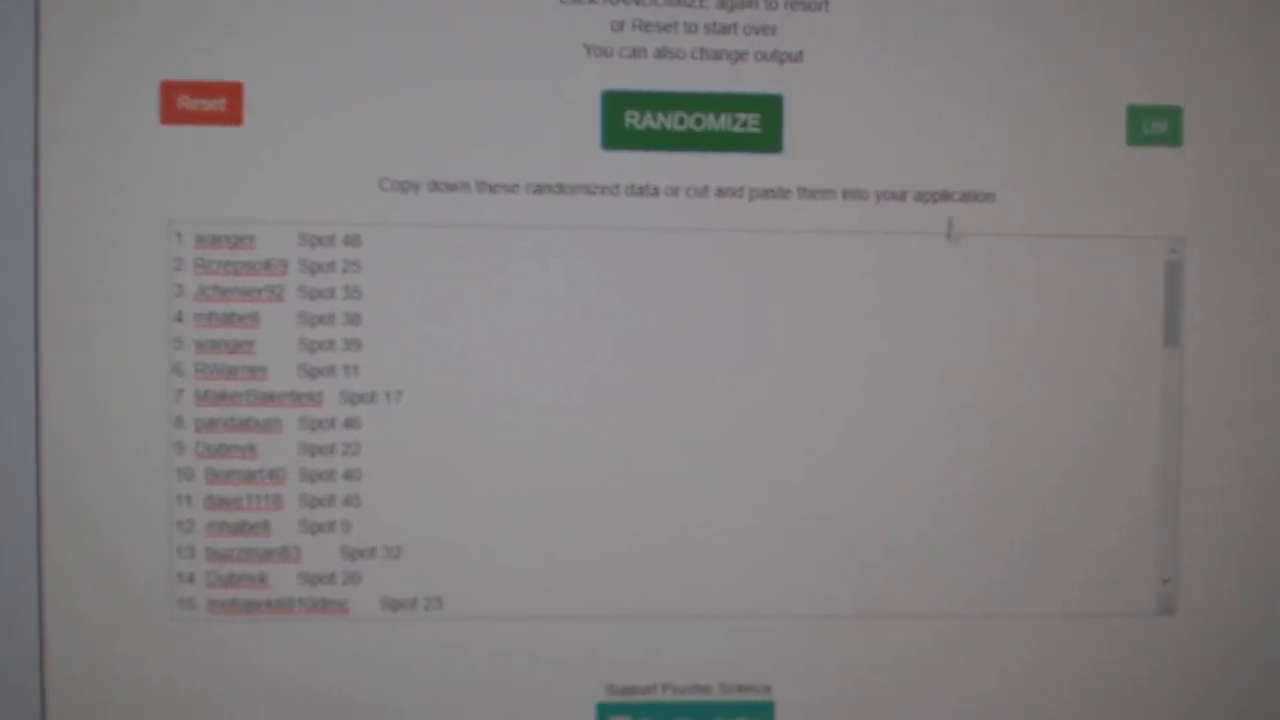
pyautogui.scroll(-3)
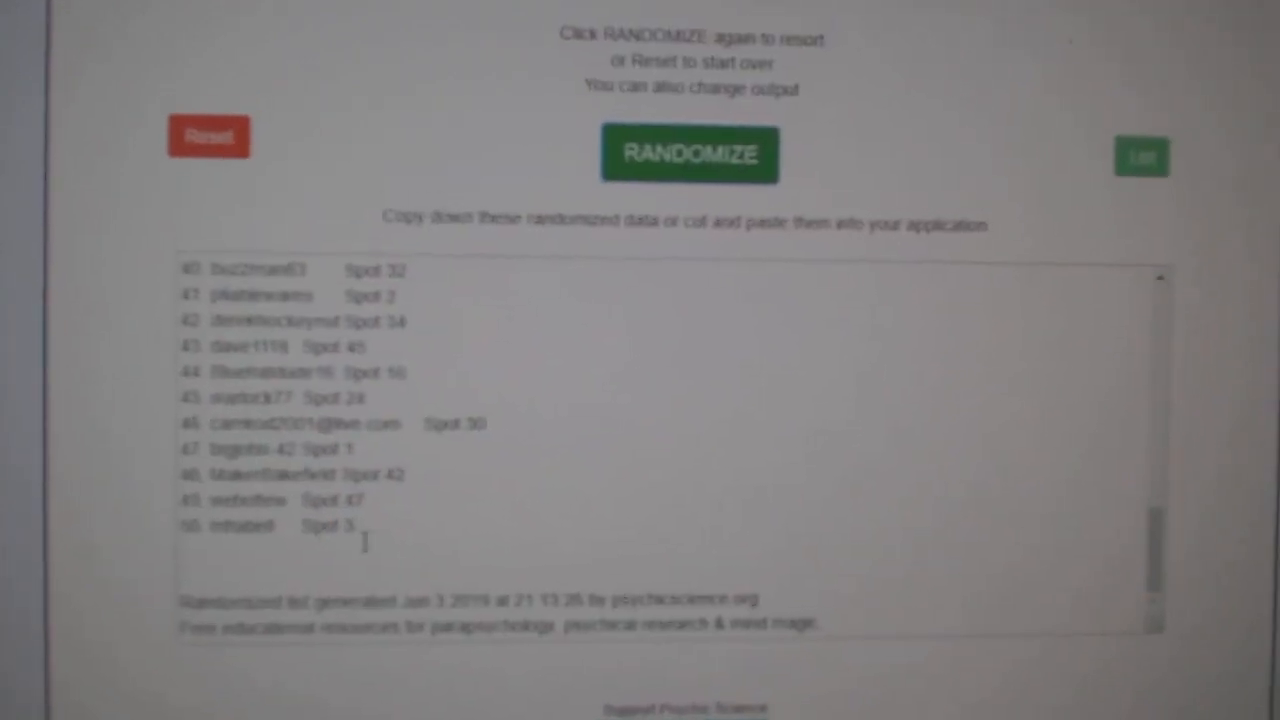
pyautogui.click(689, 154)
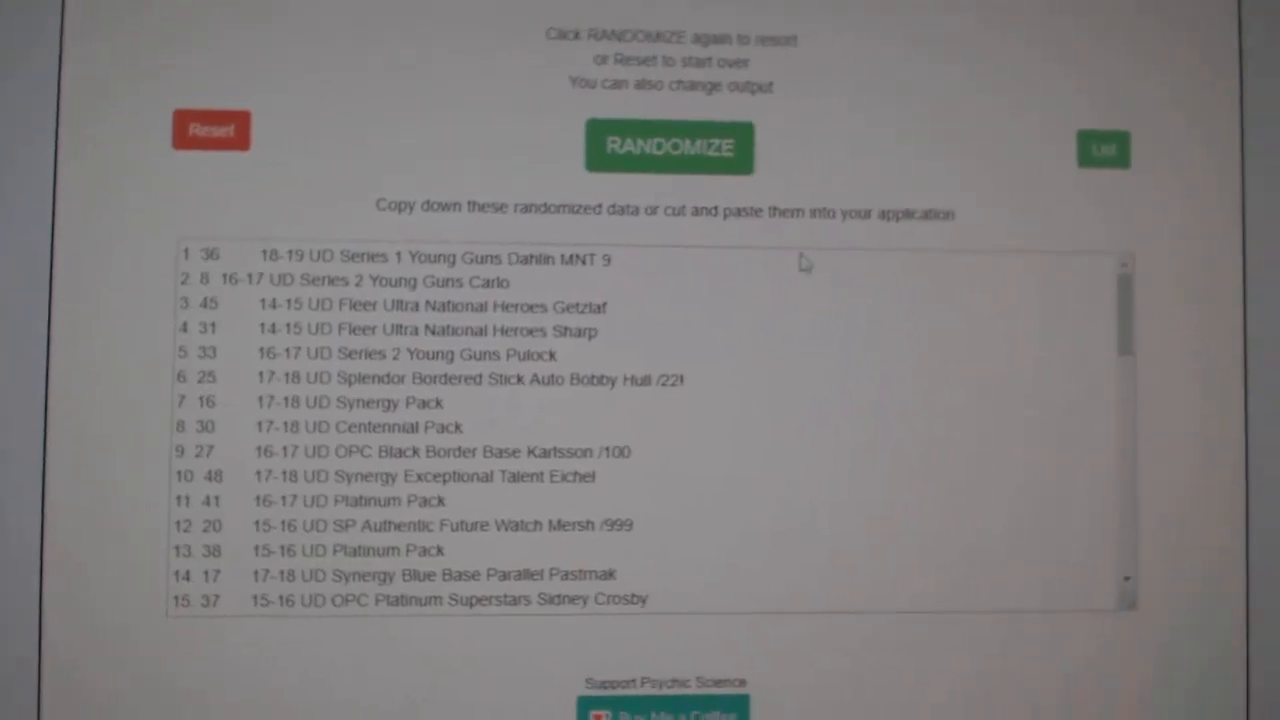
# - Re-randomize the numbered hockey card list into a new order
pyautogui.click(668, 147)
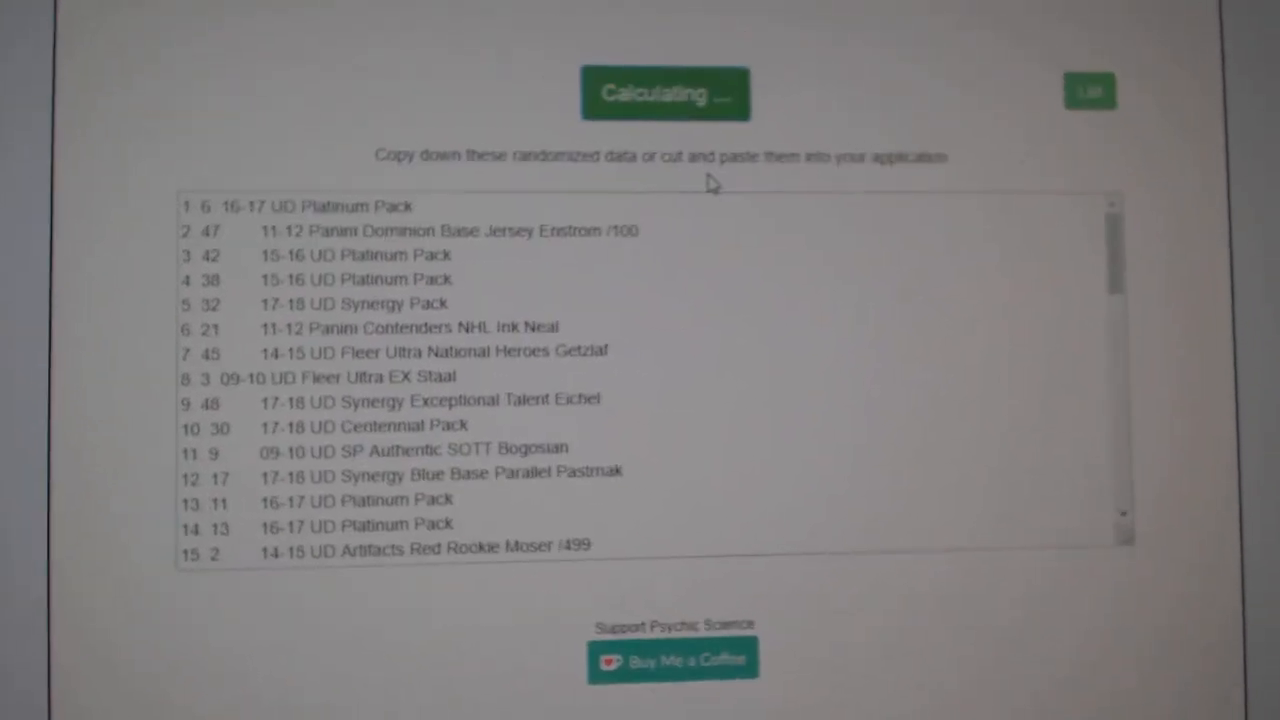
pyautogui.click(665, 93)
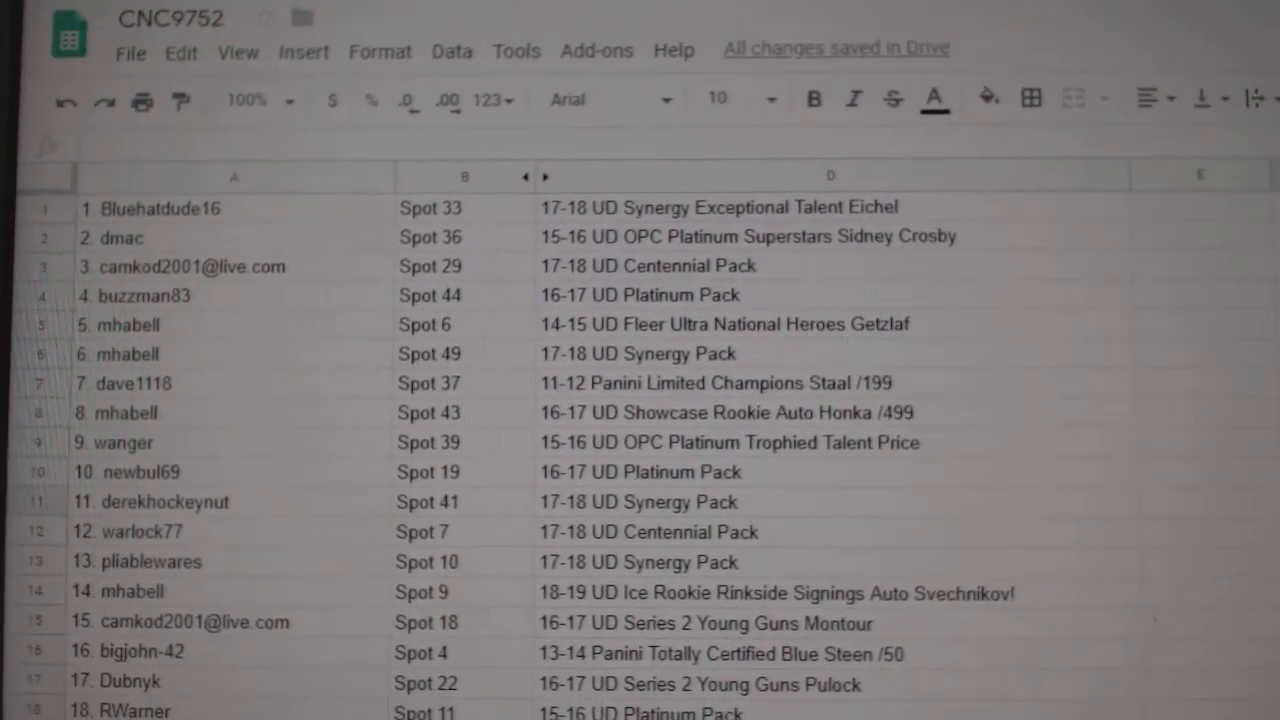
pyautogui.scroll(-3)
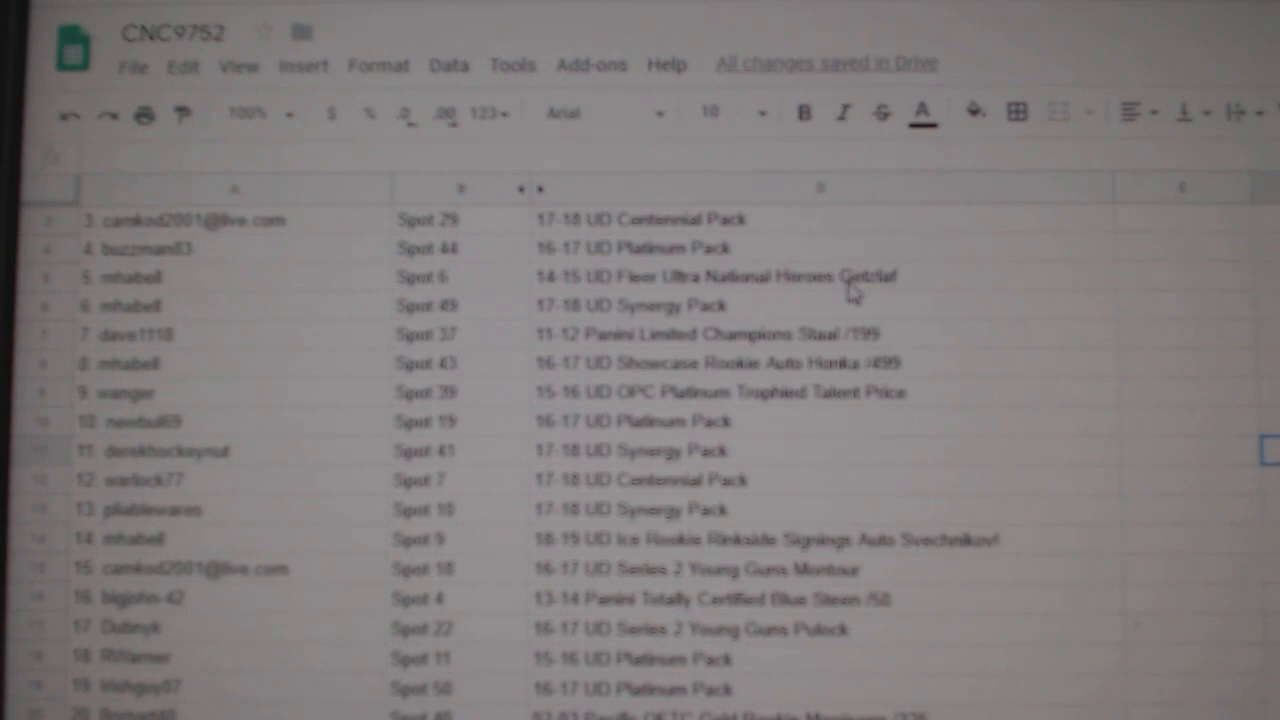
pyautogui.scroll(-3)
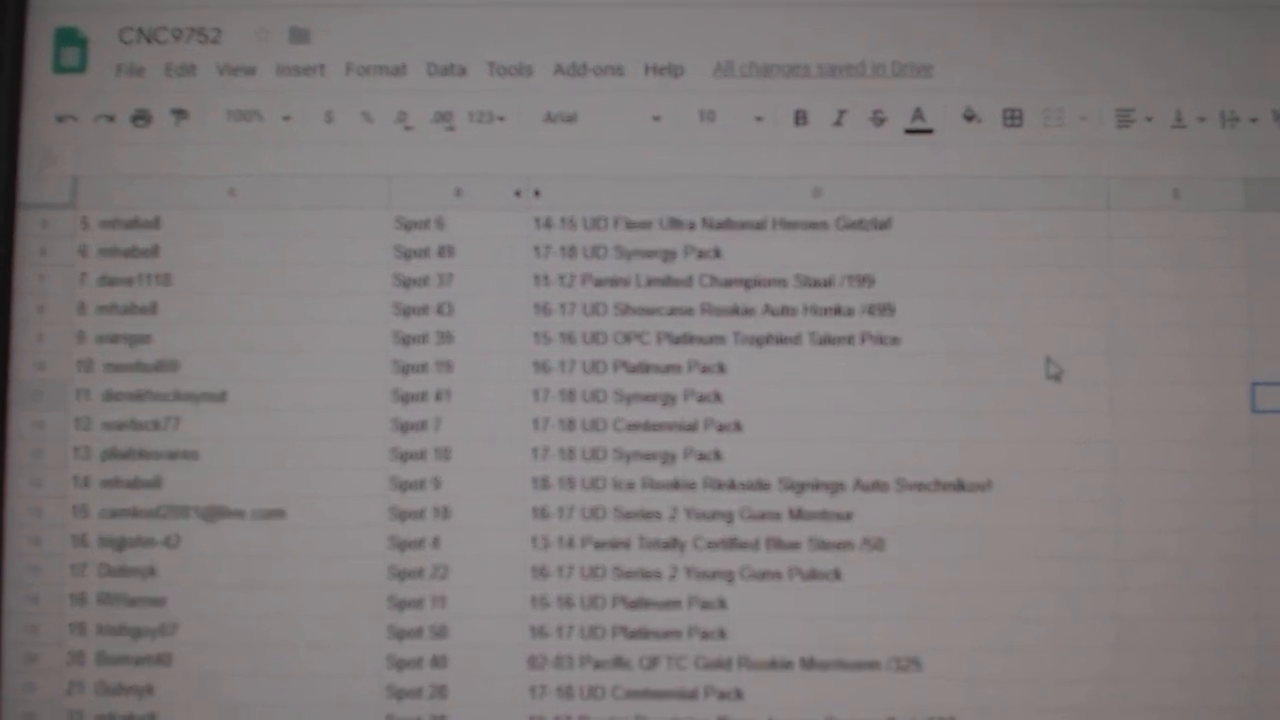
pyautogui.scroll(-3)
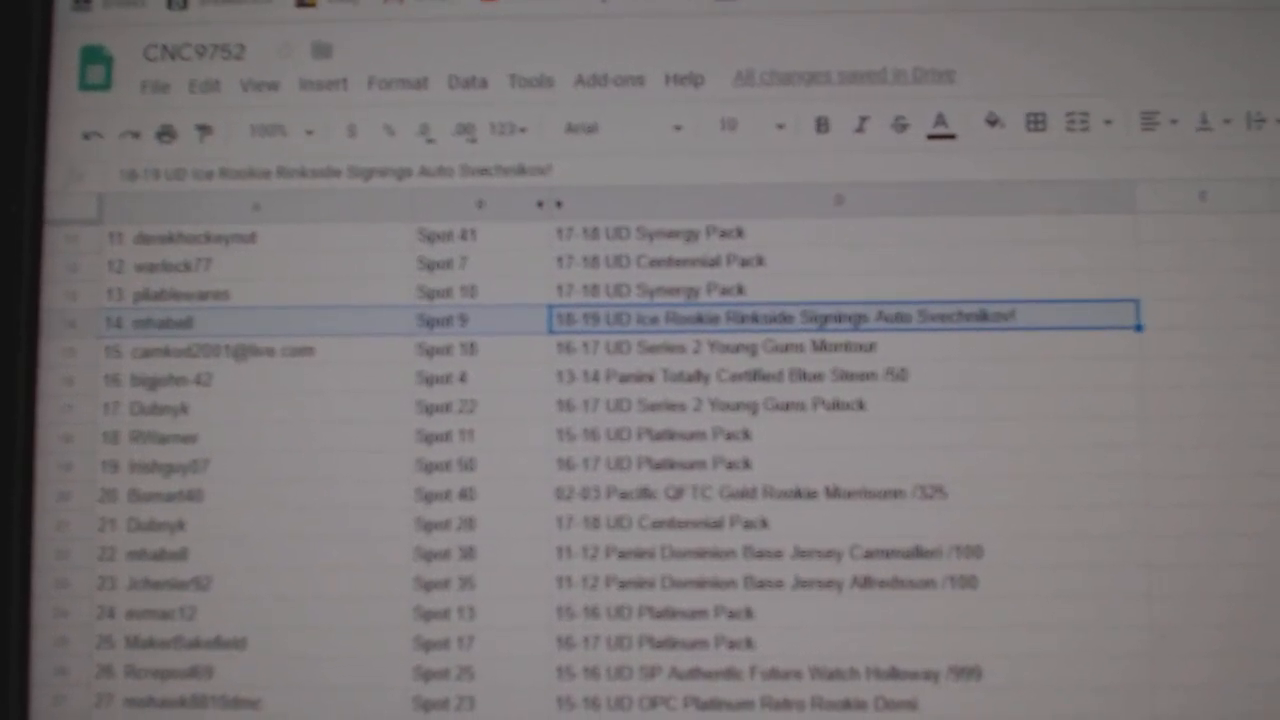
pyautogui.scroll(-3)
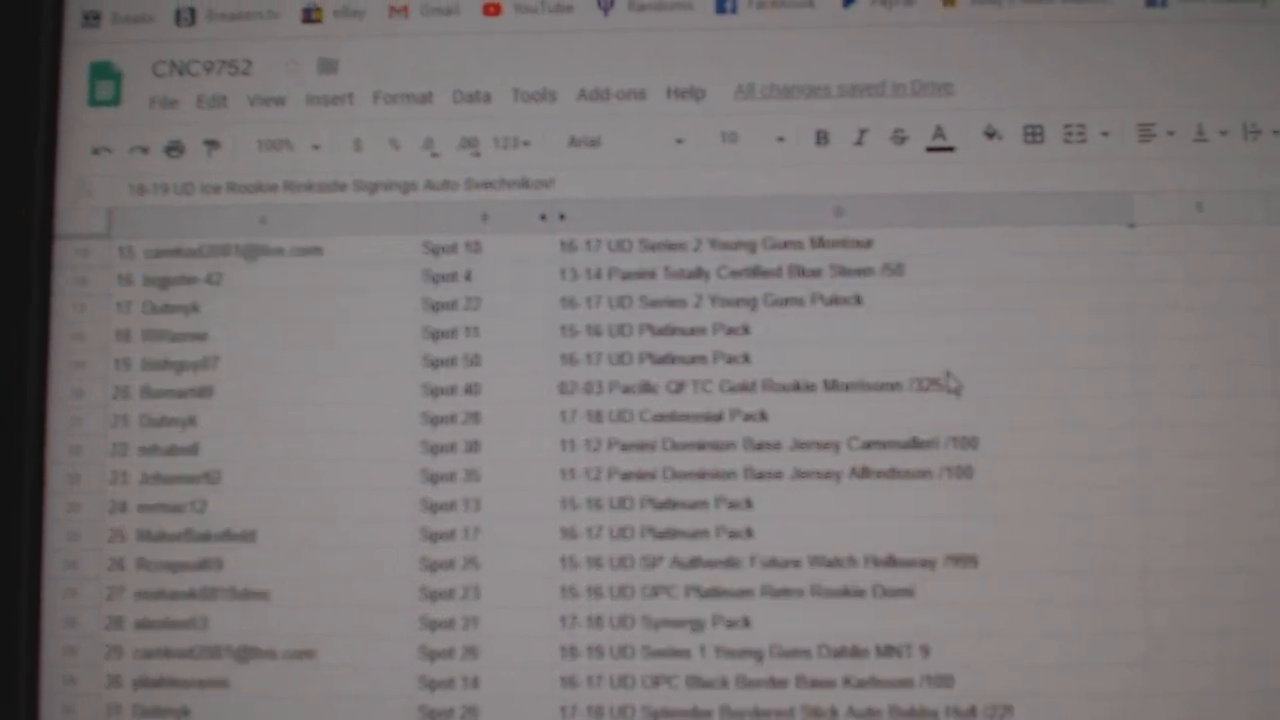
pyautogui.scroll(-3)
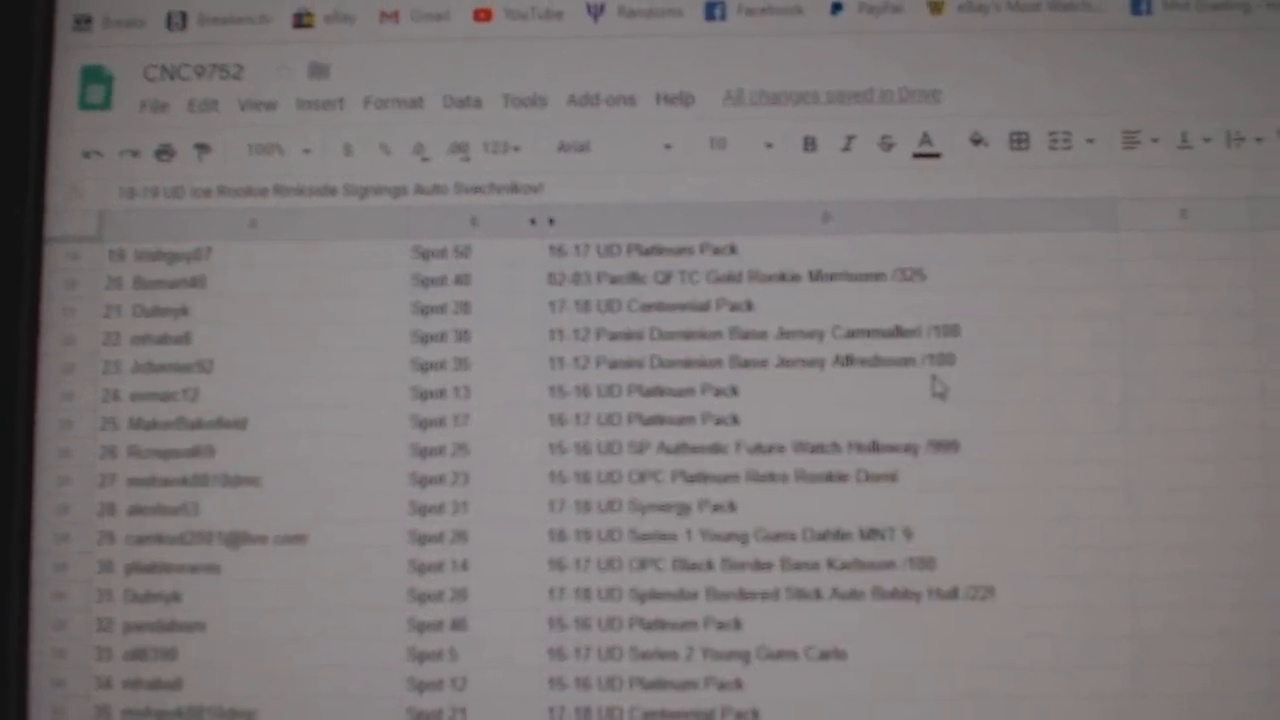
pyautogui.scroll(-3)
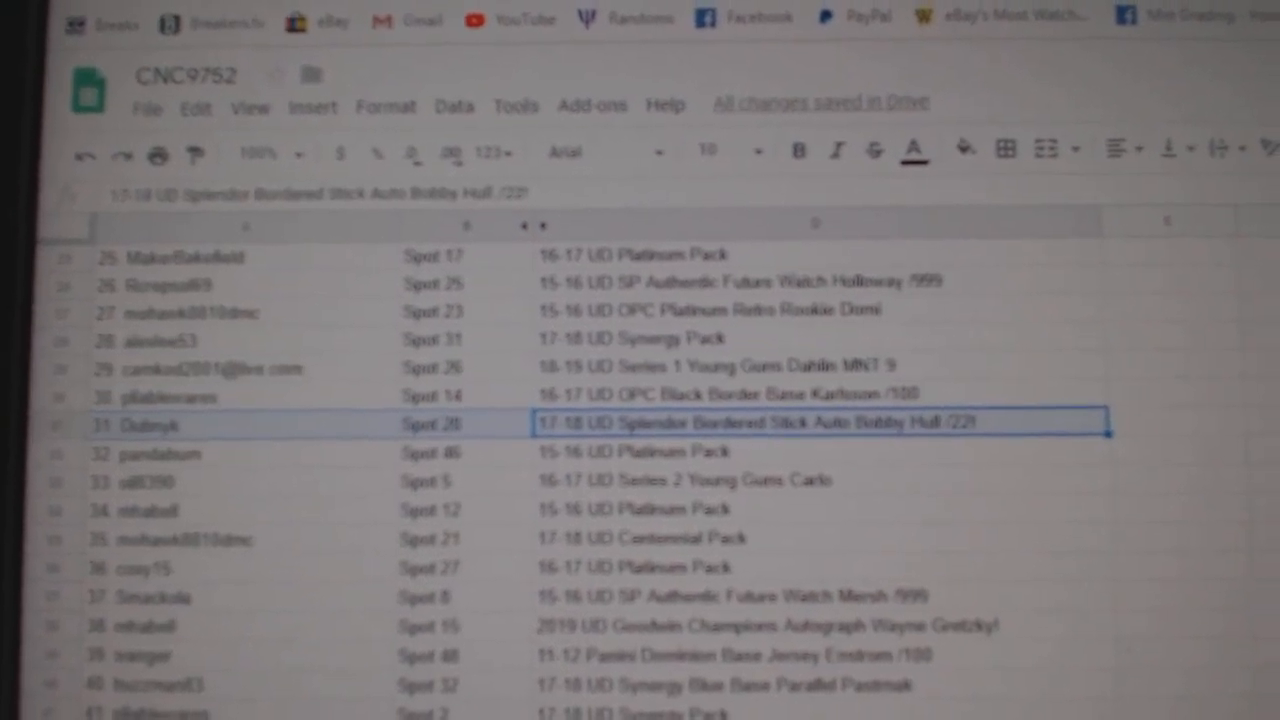
pyautogui.scroll(-3)
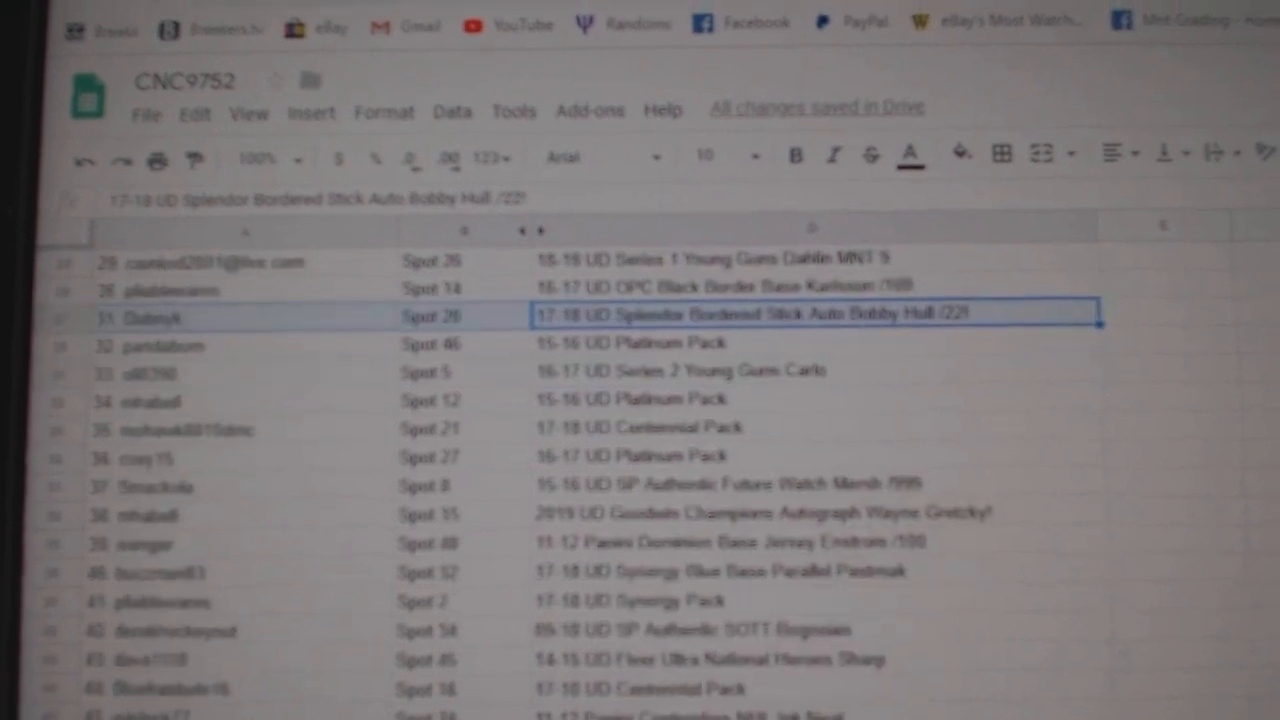
pyautogui.scroll(-3)
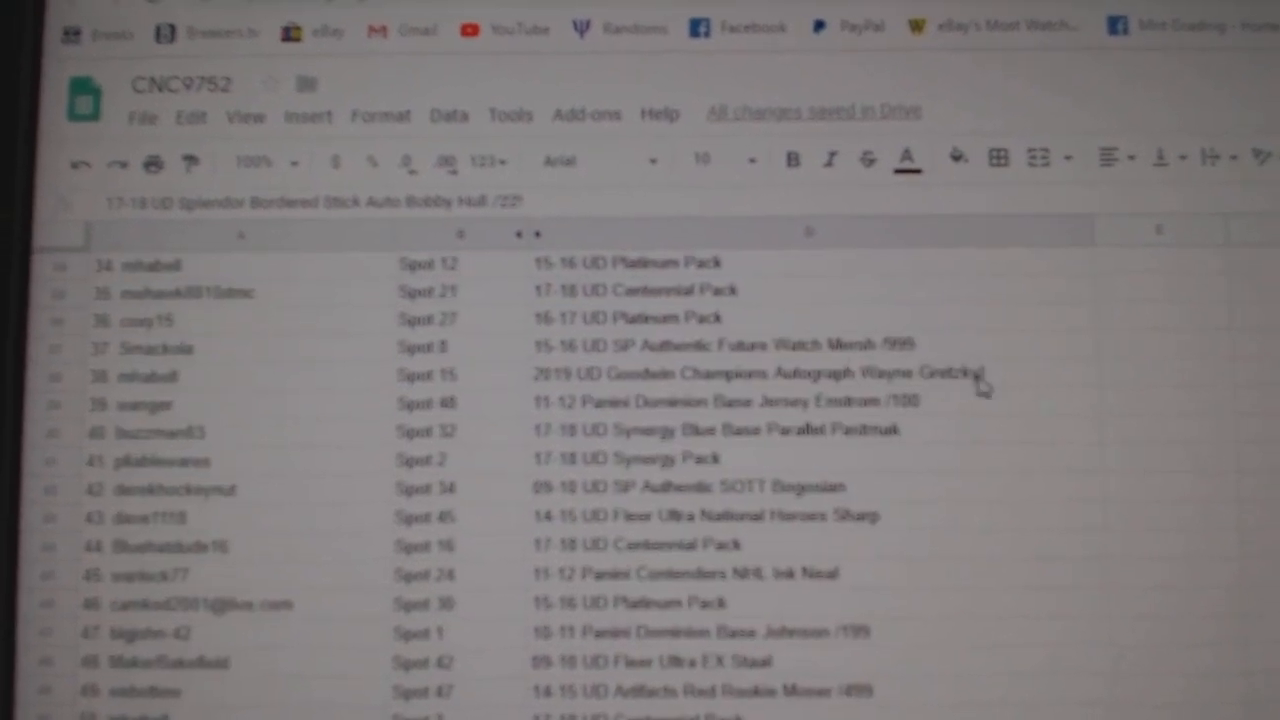
pyautogui.click(808, 380)
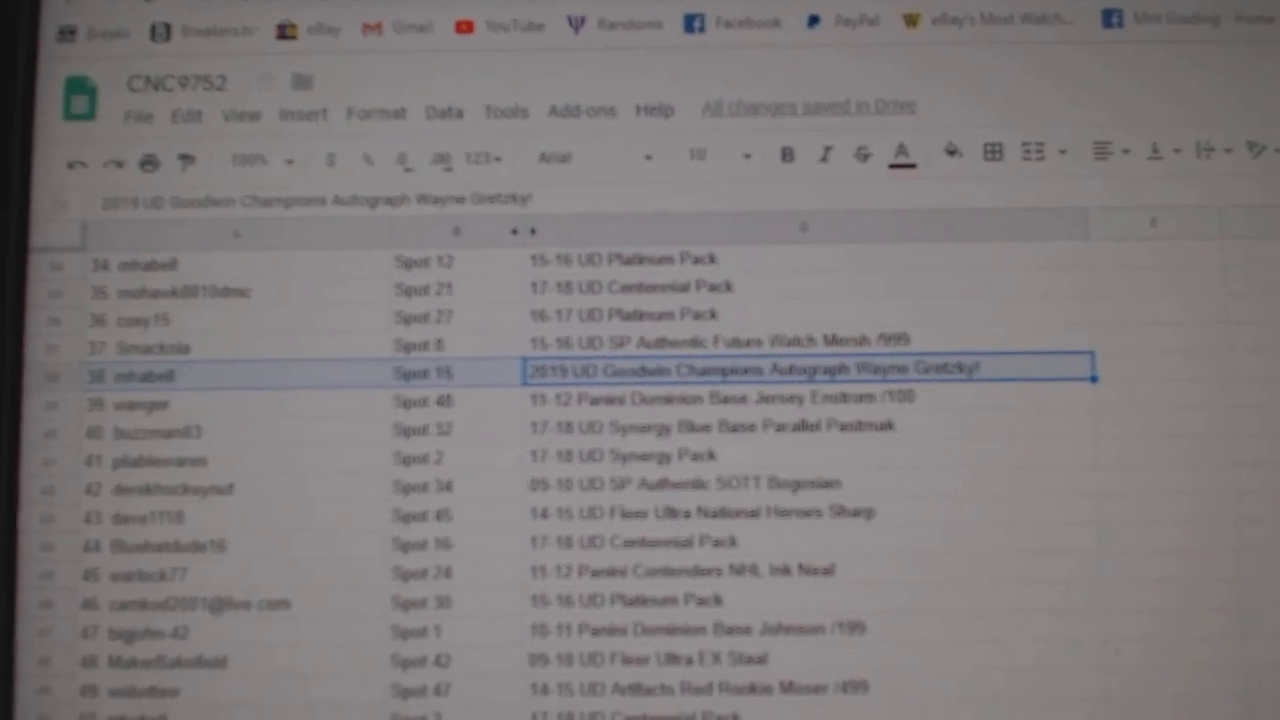
pyautogui.scroll(-3)
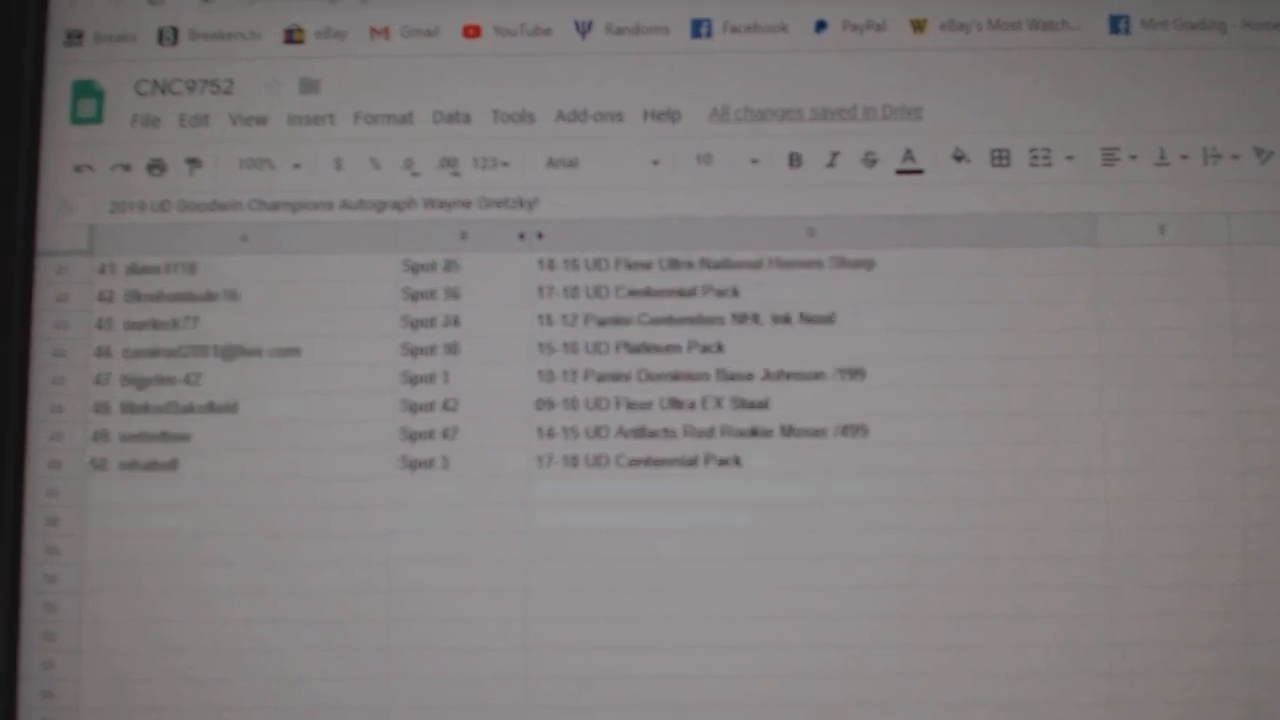